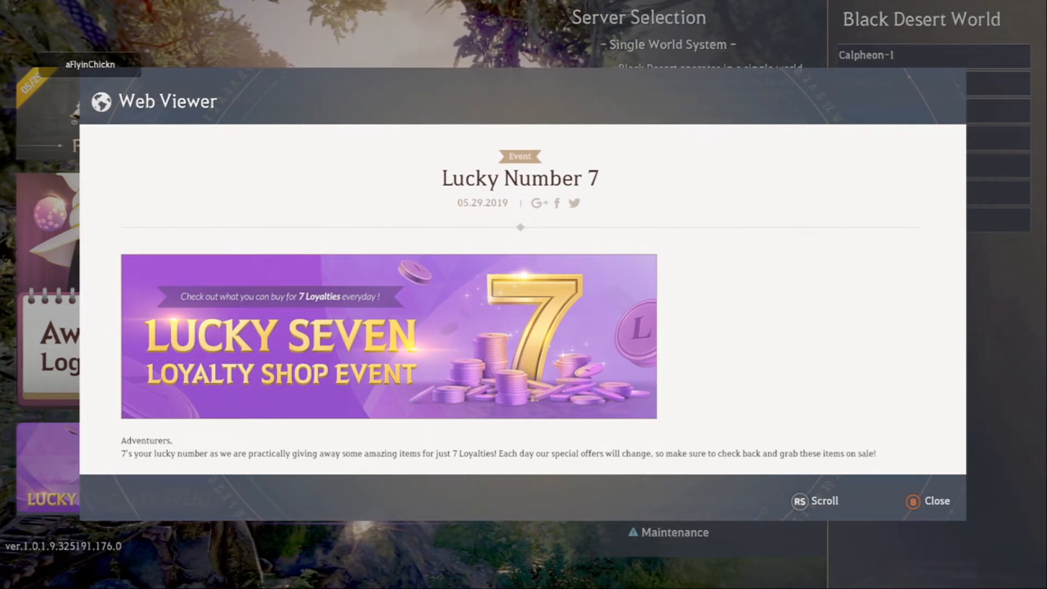
{"action": "scroll", "scroll_direction": "down", "scroll_amount": 3}
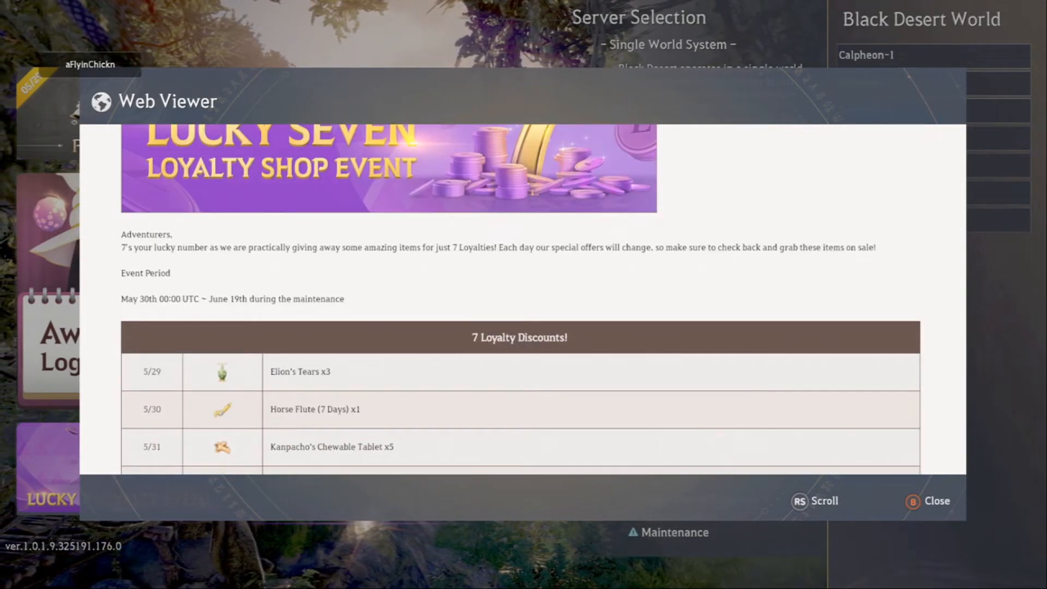
{"action": "scroll", "scroll_direction": "down", "scroll_amount": 3}
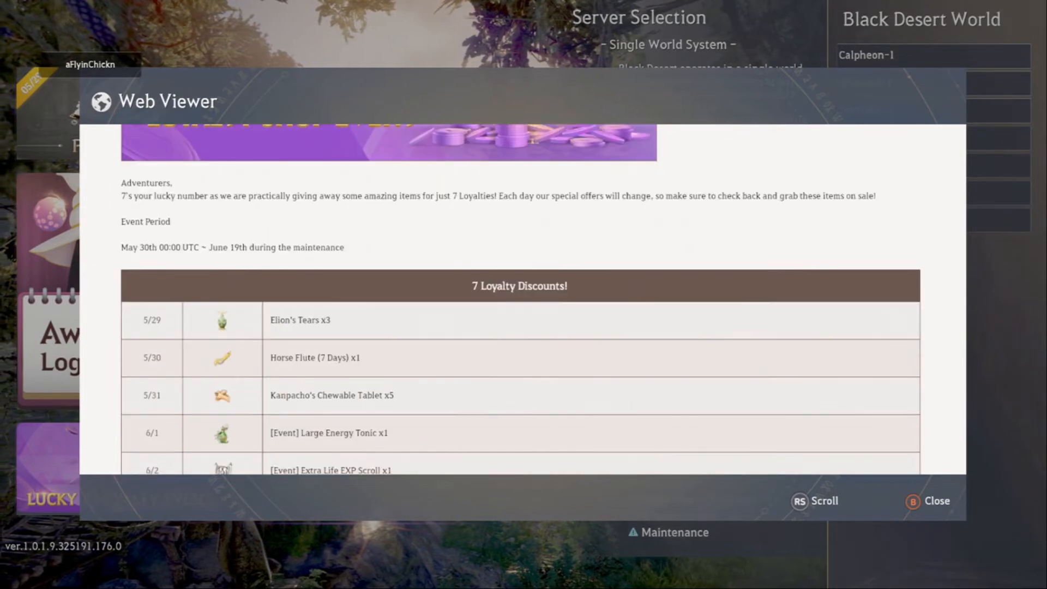
{"action": "scroll", "scroll_direction": "down", "scroll_amount": 3}
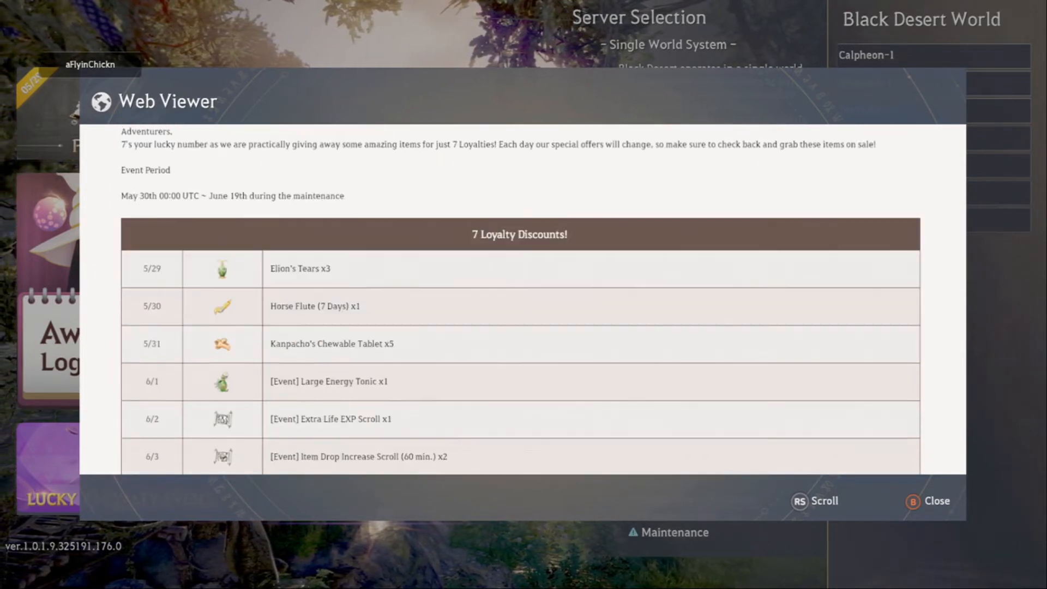
{"action": "scroll", "scroll_direction": "down", "scroll_amount": 3}
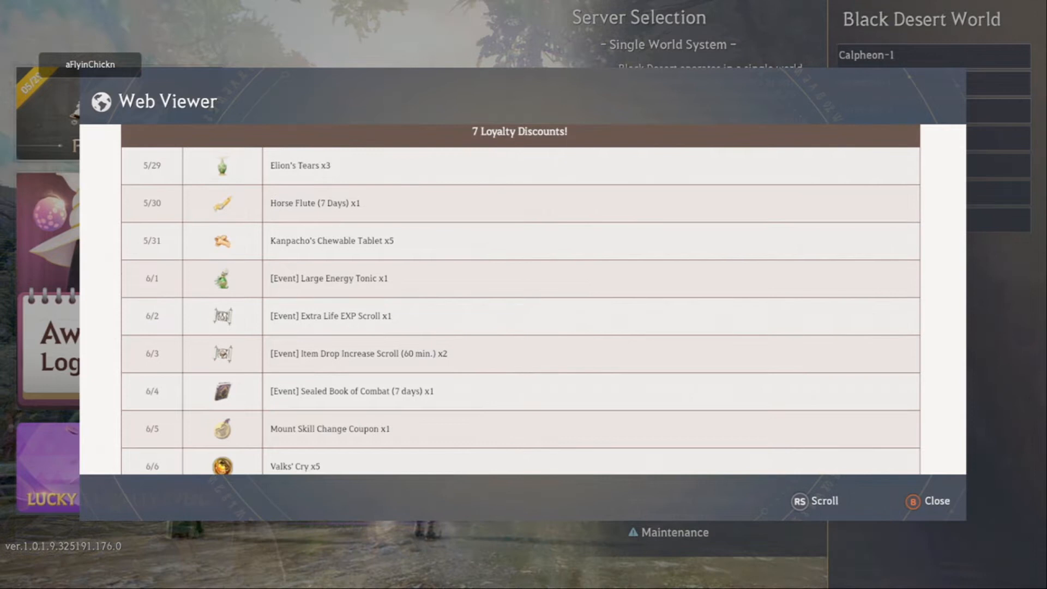
{"action": "scroll", "scroll_direction": "down", "scroll_amount": 3}
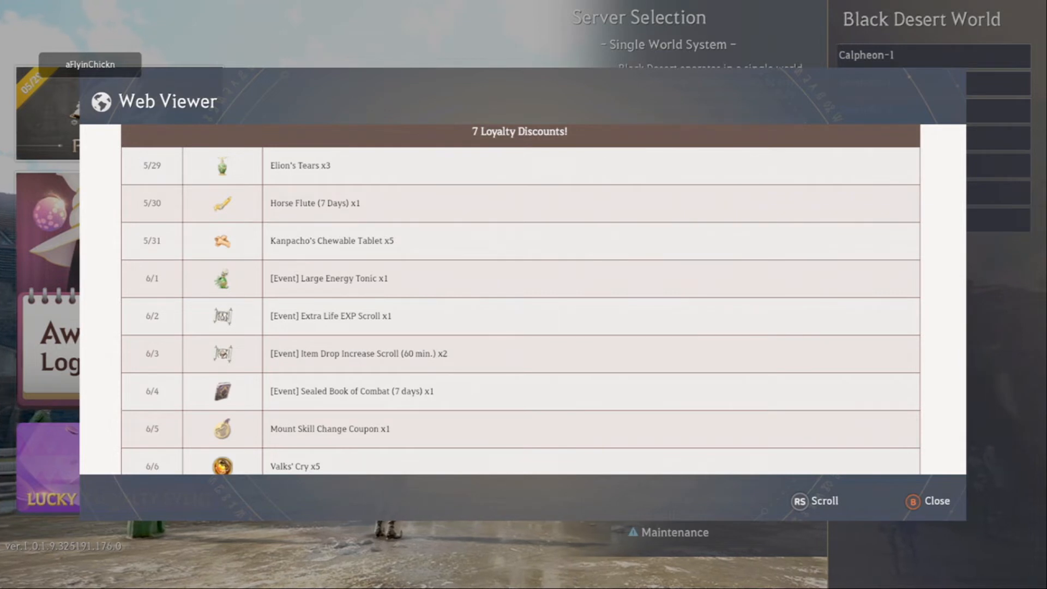
{"action": "scroll", "scroll_direction": "down", "scroll_amount": 3}
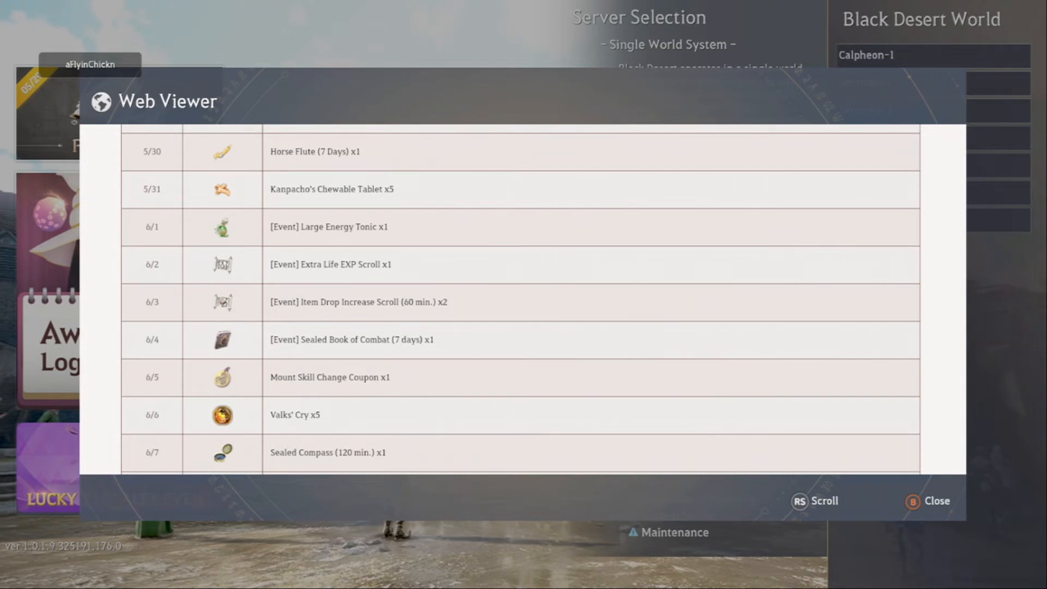
{"action": "scroll", "scroll_direction": "down", "scroll_amount": 3}
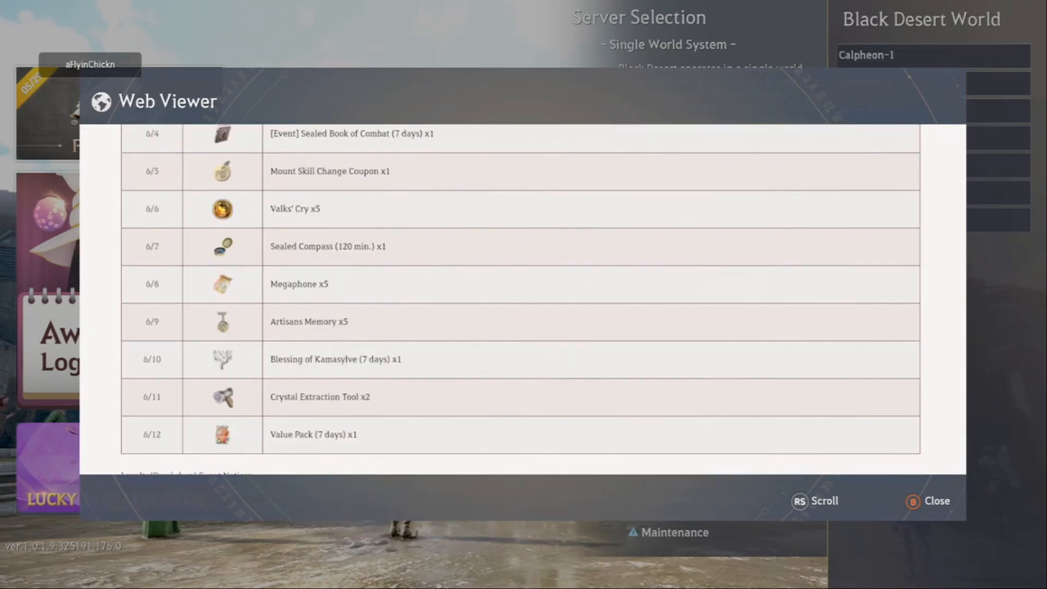
{"action": "scroll", "scroll_direction": "down", "scroll_amount": 3}
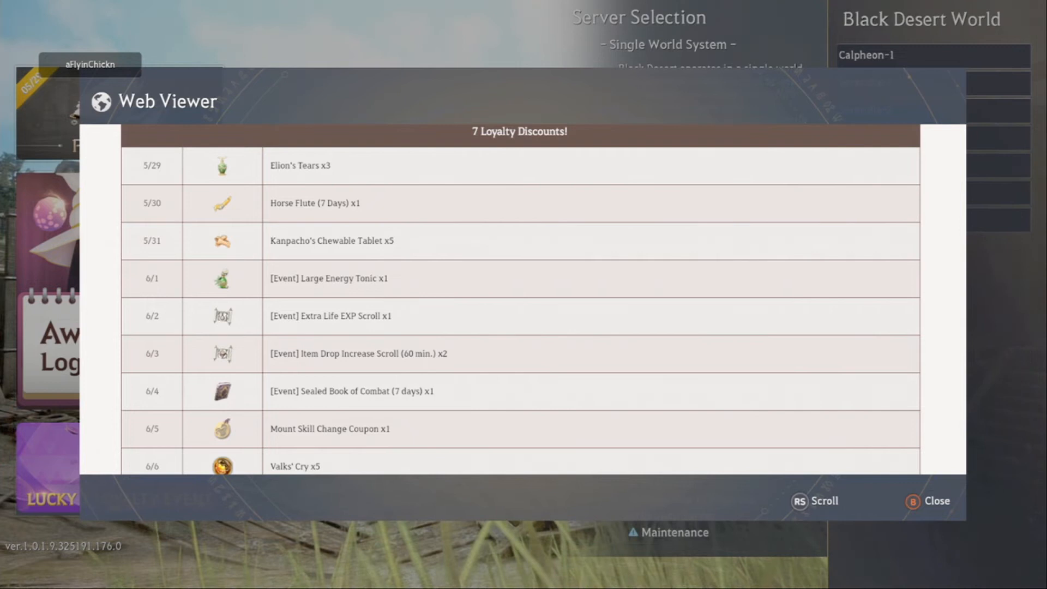
{"action": "scroll", "scroll_direction": "down", "scroll_amount": 3}
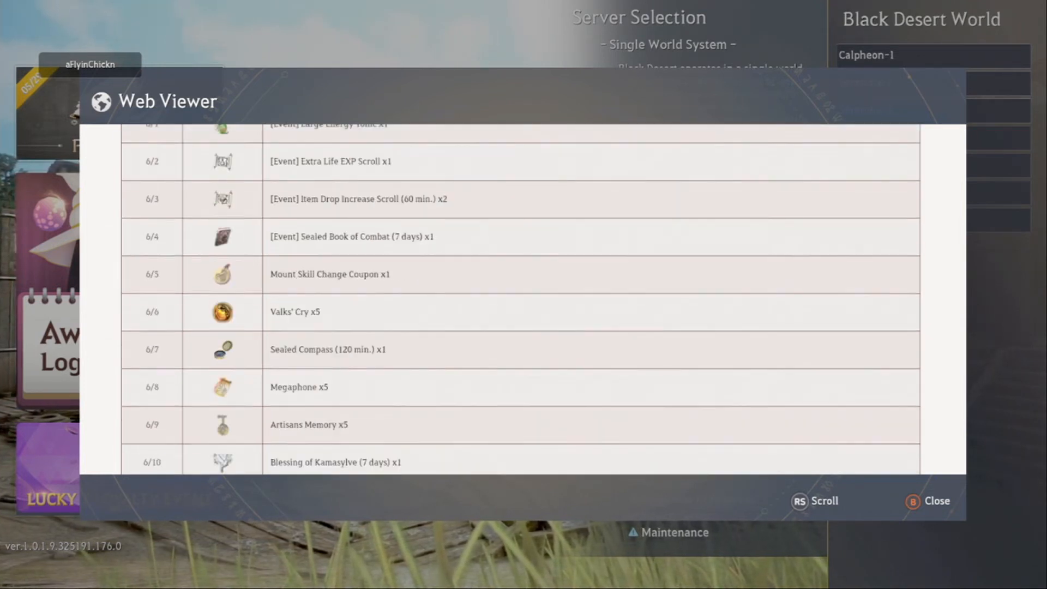
{"action": "scroll", "scroll_direction": "down", "scroll_amount": 3}
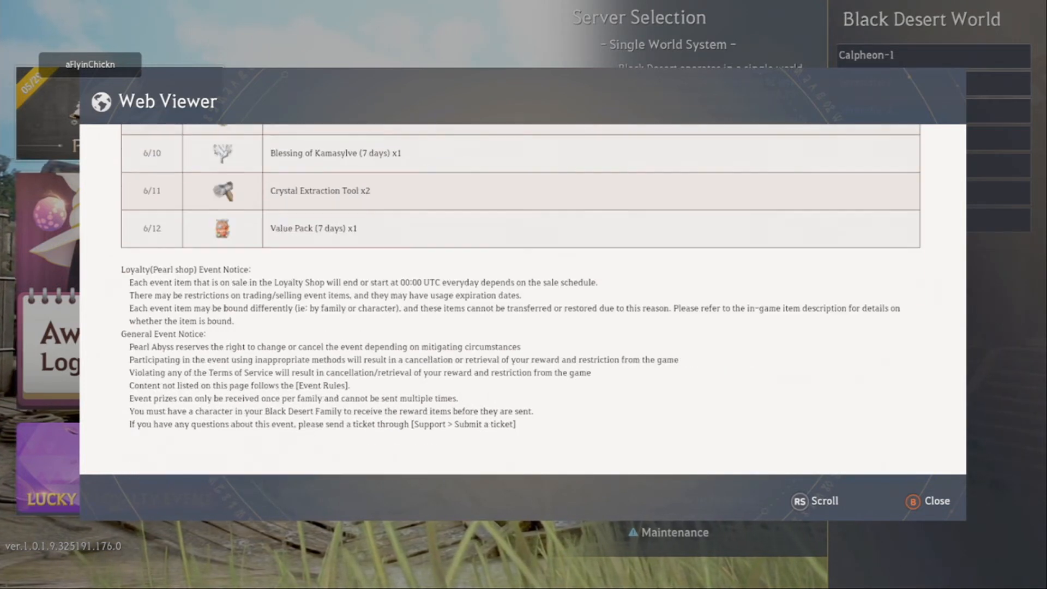
{"action": "scroll", "scroll_direction": "down", "scroll_amount": 3}
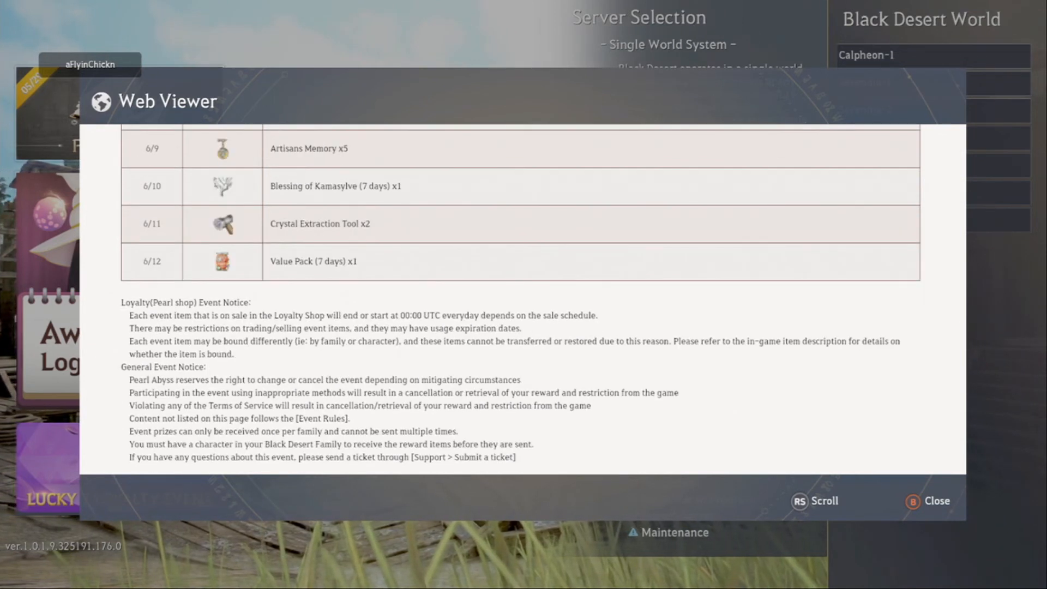
{"action": "scroll", "scroll_direction": "up", "scroll_amount": 3}
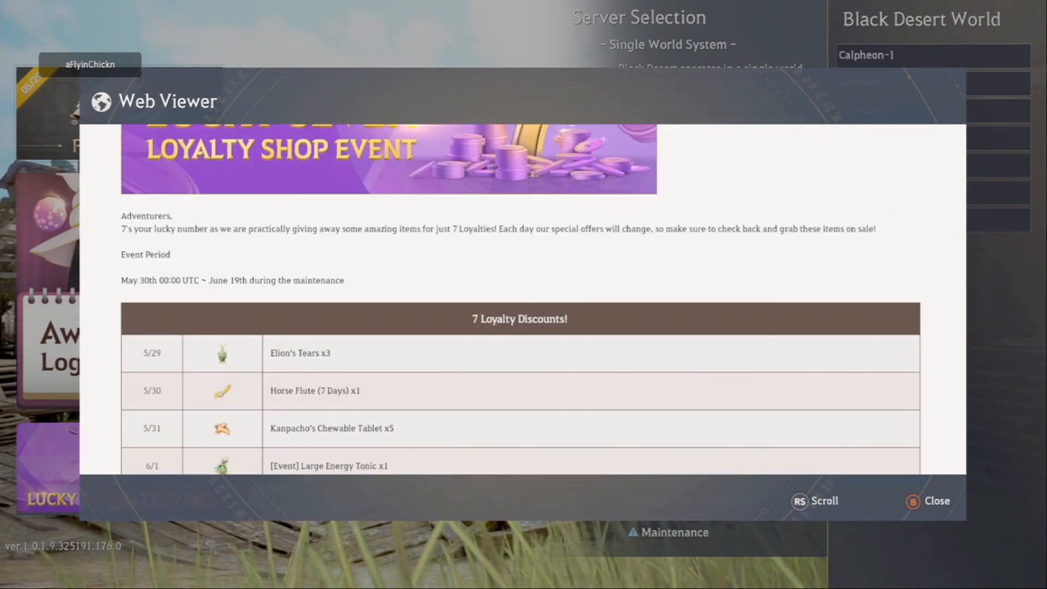
{"action": "scroll", "scroll_direction": "down", "scroll_amount": 3}
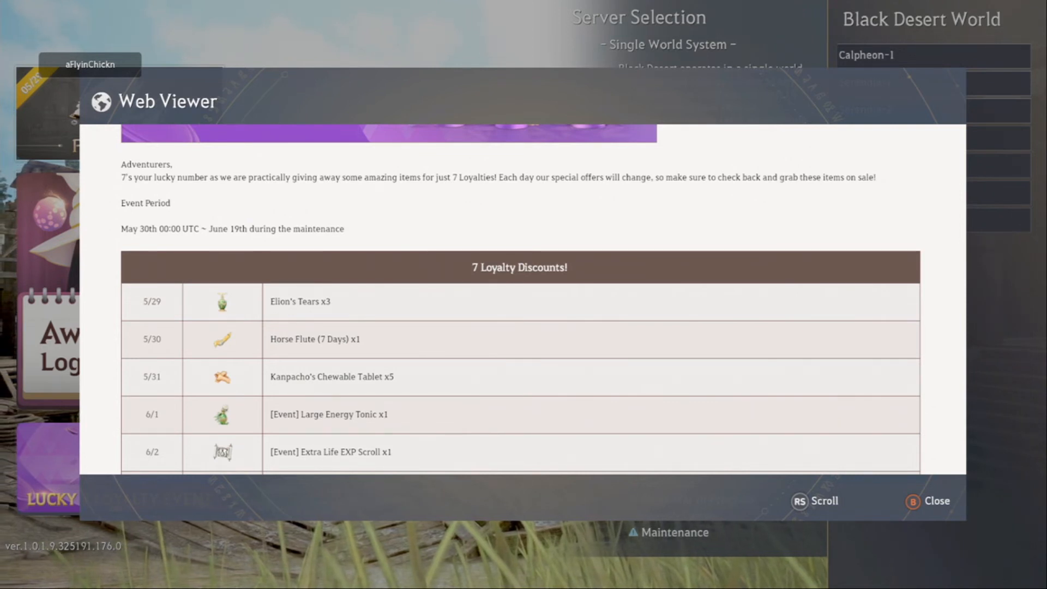
{"action": "scroll", "scroll_direction": "down", "scroll_amount": 3}
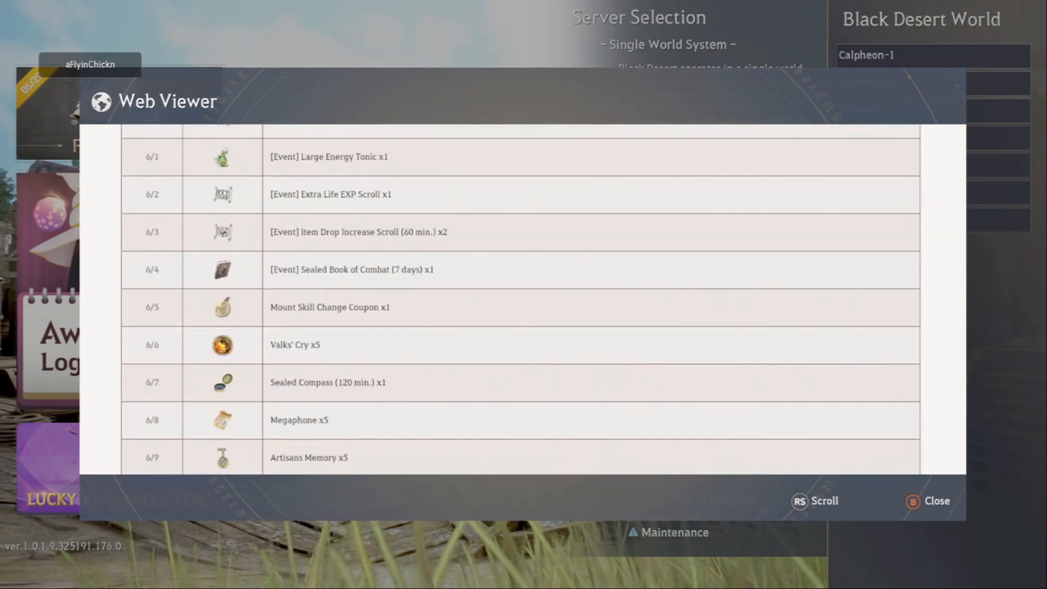
{"action": "scroll", "scroll_direction": "down", "scroll_amount": 3}
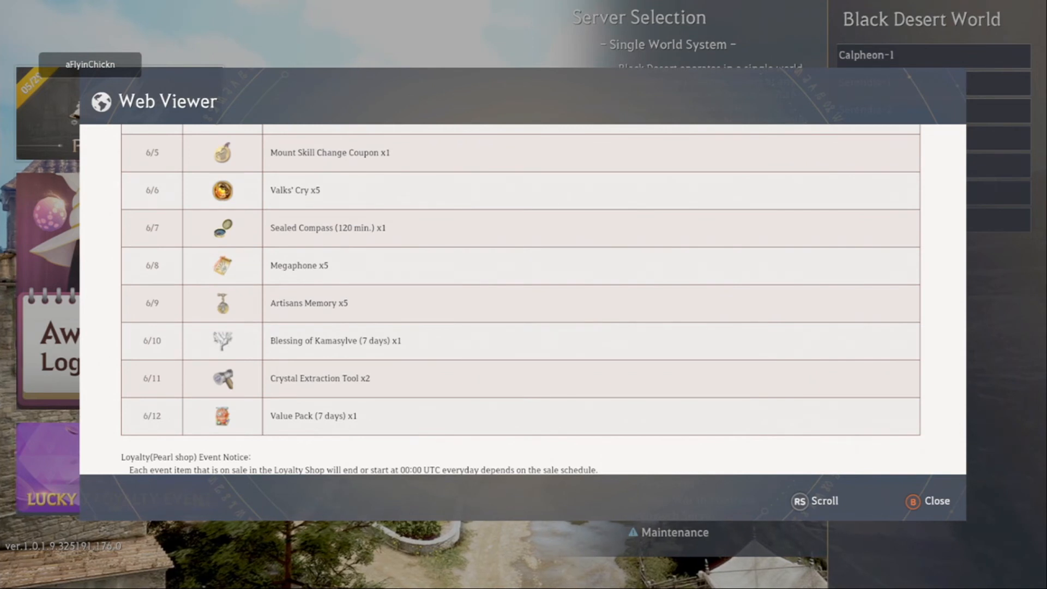